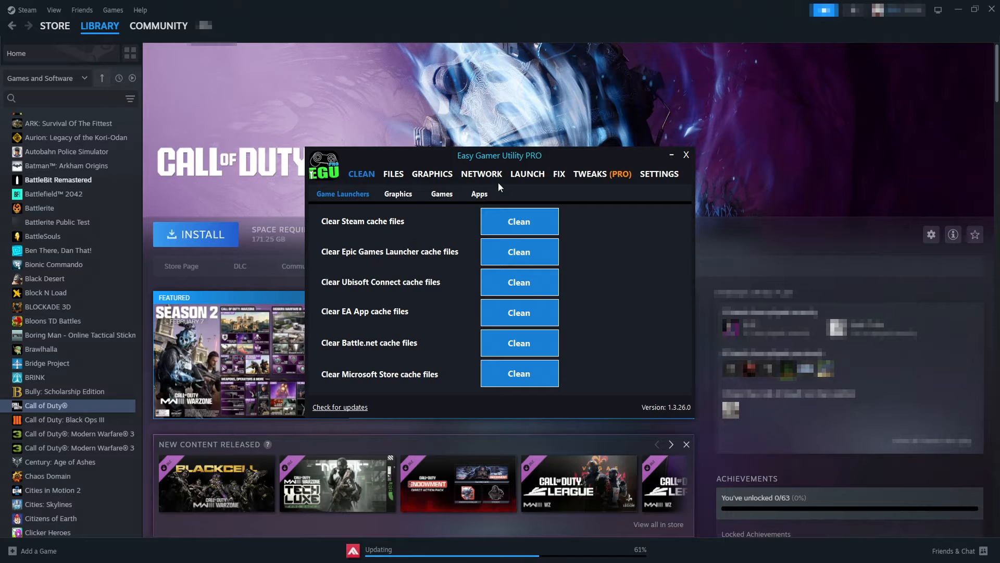
Switch Easy Gamer Utility PRO to the FIX tab listing Roblox, Minecraft, Fortnite and Warzone fixes.
{"action": "left_click", "coordinate": [559, 174]}
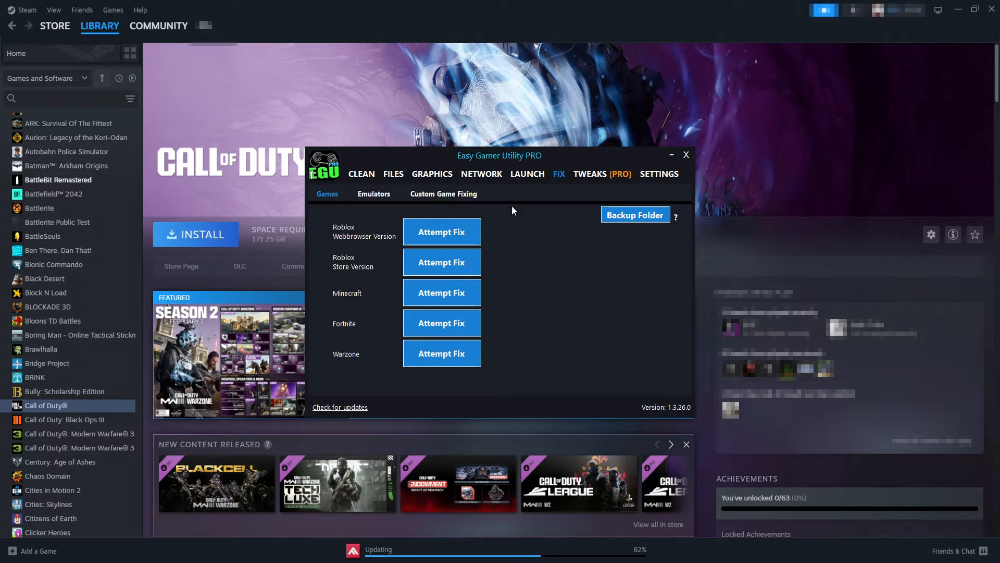
Close the utility and start installing Call of Duty, which needs 171.25 GB.
{"action": "left_click", "coordinate": [686, 155]}
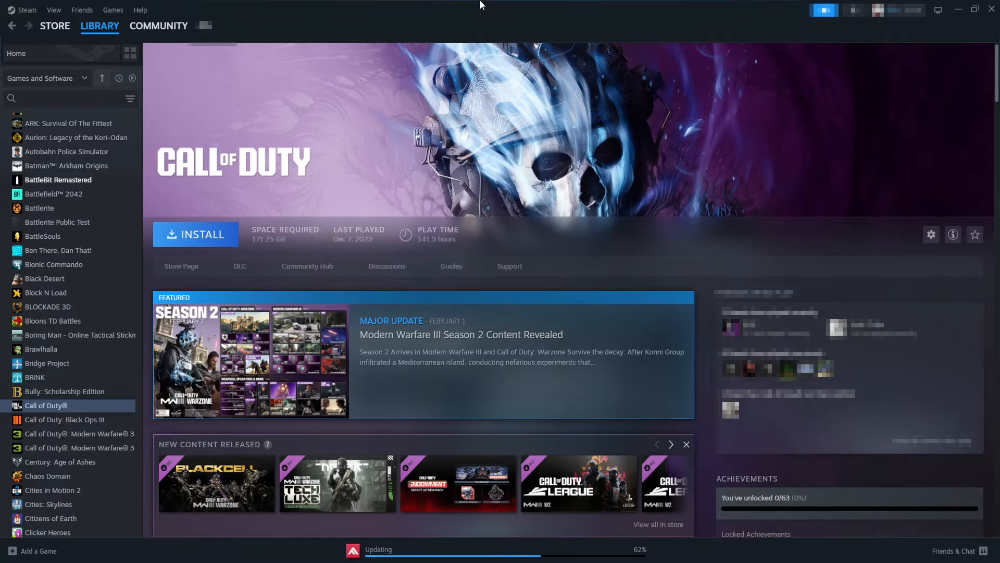
{"action": "mouse_move", "coordinate": [468, 40]}
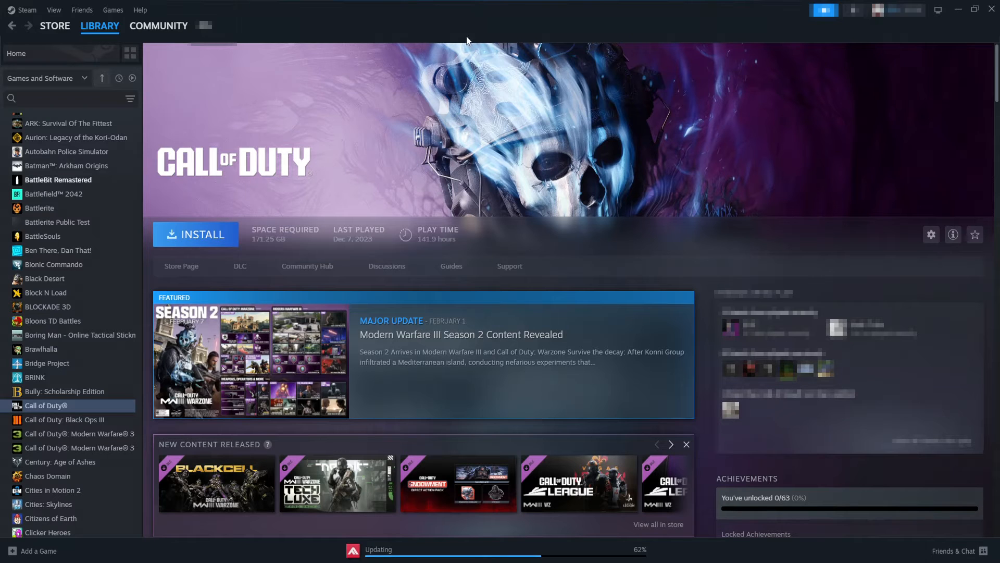
{"action": "left_click", "coordinate": [196, 235]}
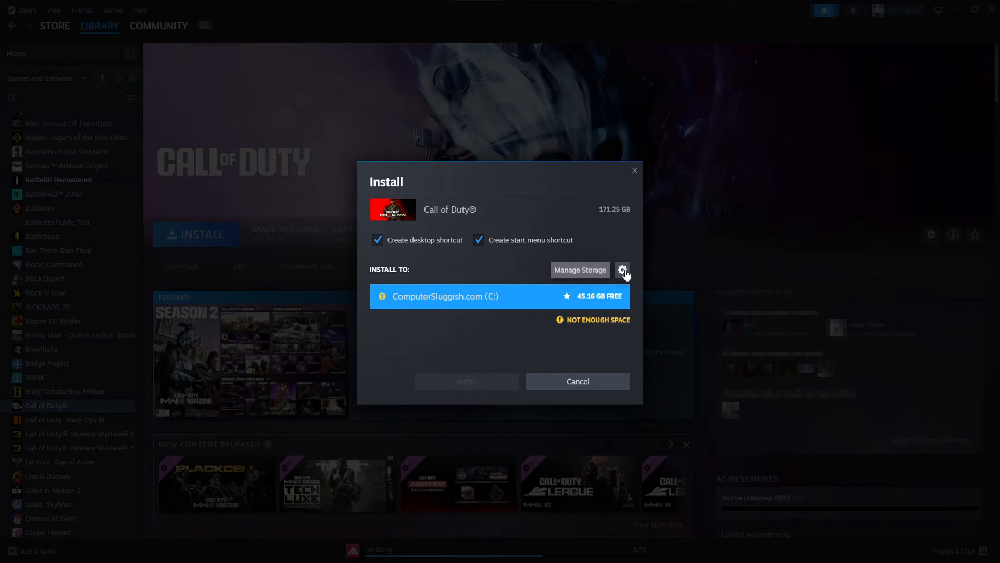
Open Steam's Storage settings and expand the drive list beside drive C (45.1 GB free).
{"action": "left_click", "coordinate": [623, 270]}
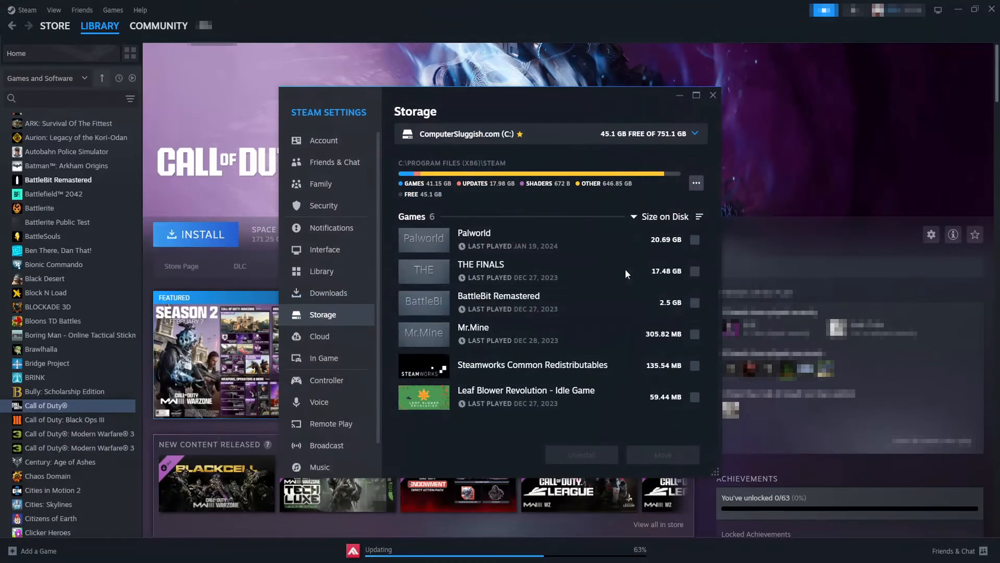
{"action": "mouse_move", "coordinate": [560, 190]}
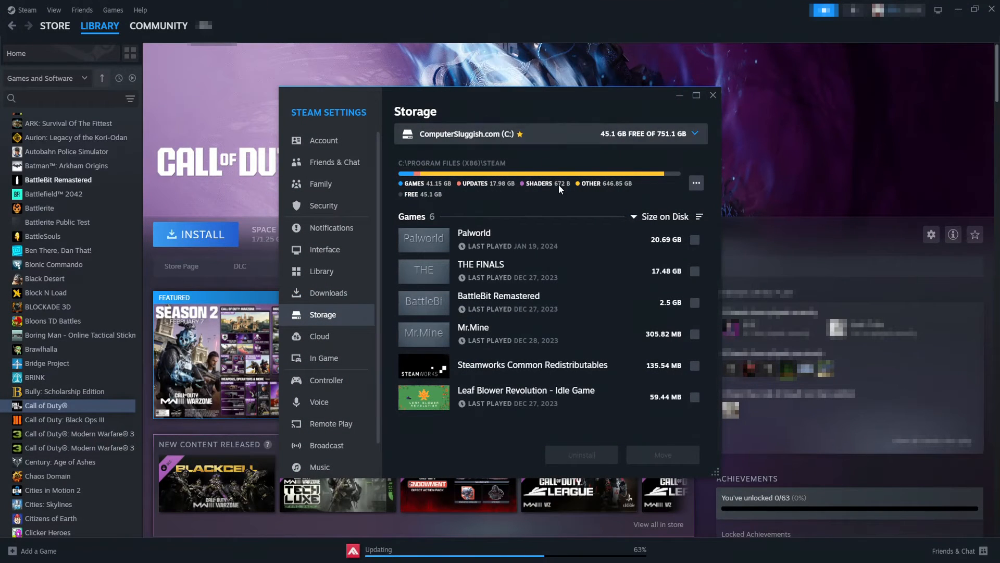
{"action": "mouse_move", "coordinate": [650, 131]}
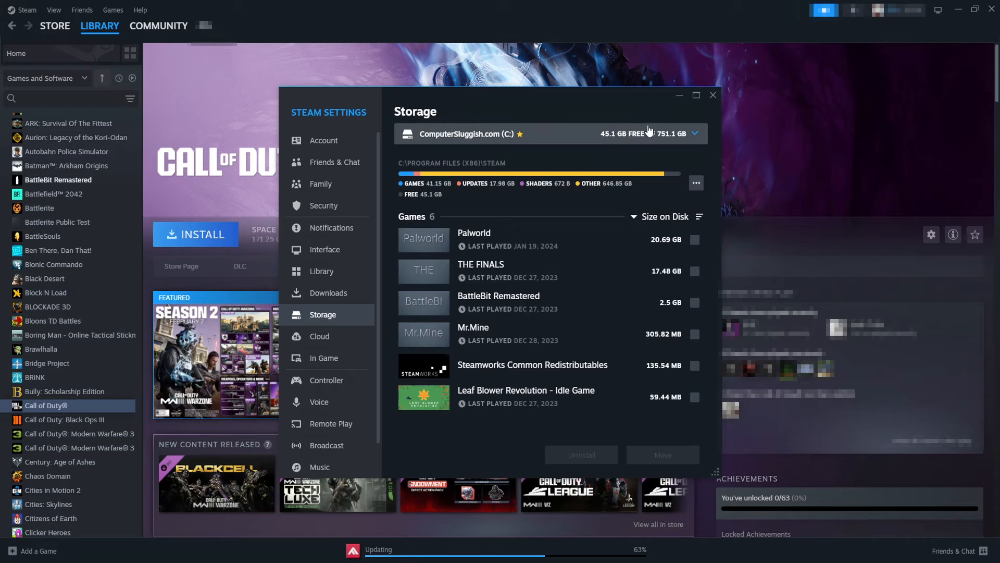
{"action": "left_click", "coordinate": [702, 133]}
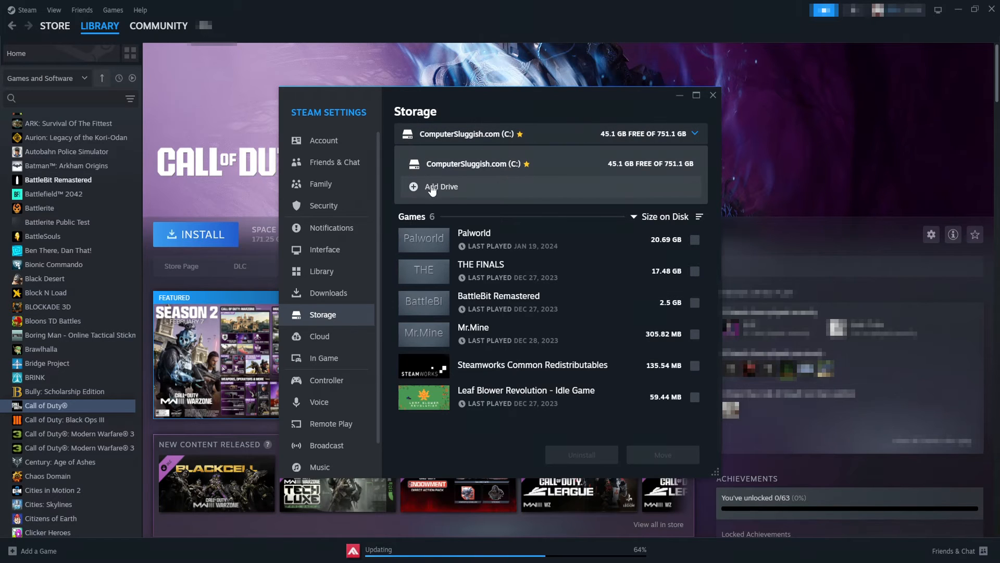
Add a Steam library folder on Local Drive (H:) with 3.6 TB free.
{"action": "left_click", "coordinate": [432, 186]}
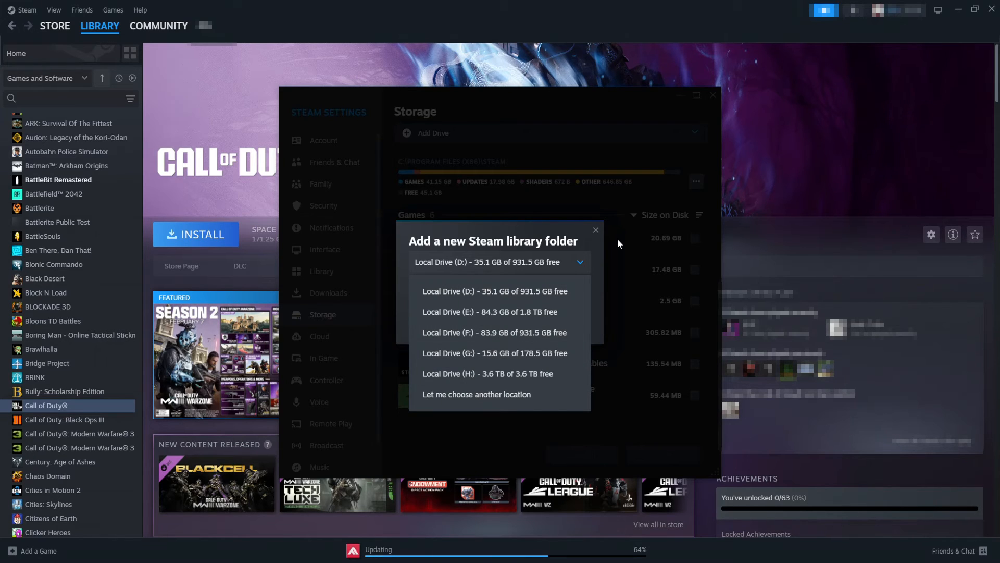
{"action": "mouse_move", "coordinate": [545, 341]}
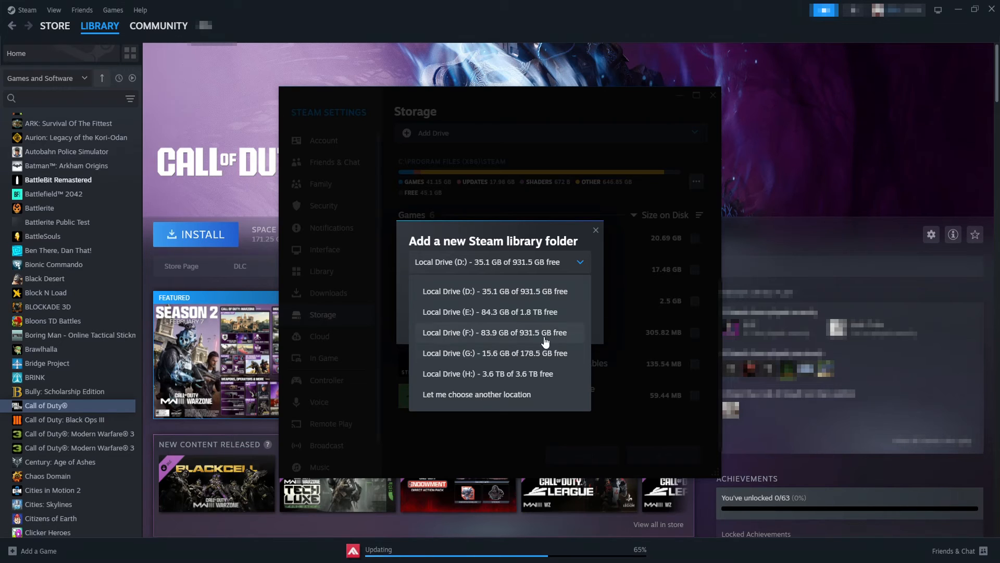
{"action": "left_click", "coordinate": [487, 374]}
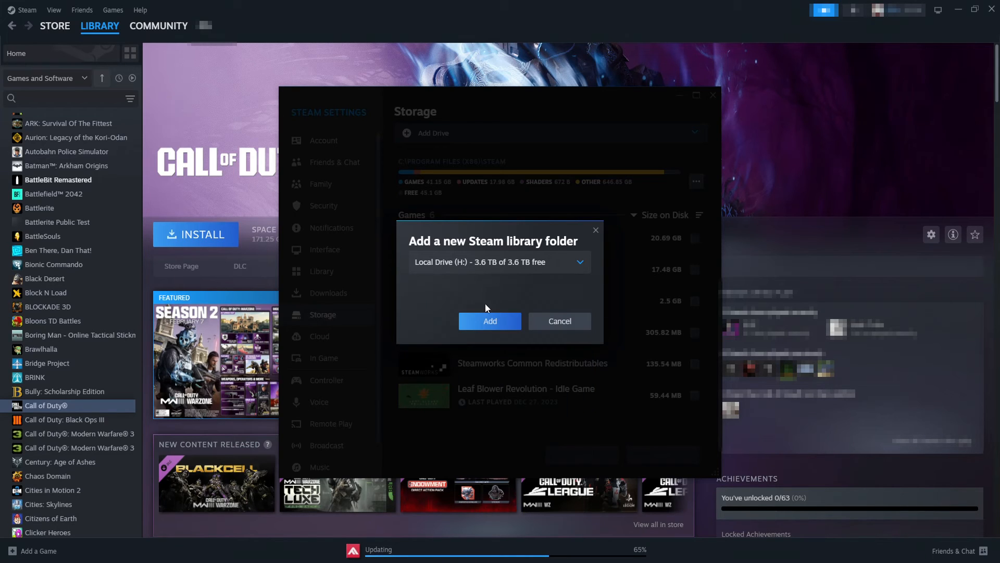
{"action": "left_click", "coordinate": [560, 321]}
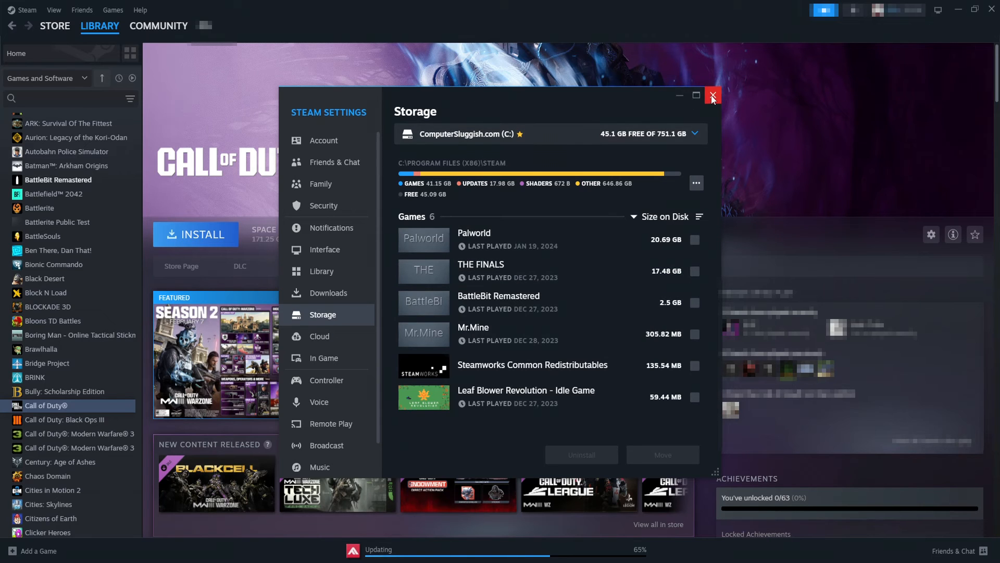
Close Settings and reopen Call of Duty's install dialog, now offering drive H (3.62 TB free).
{"action": "left_click", "coordinate": [712, 95]}
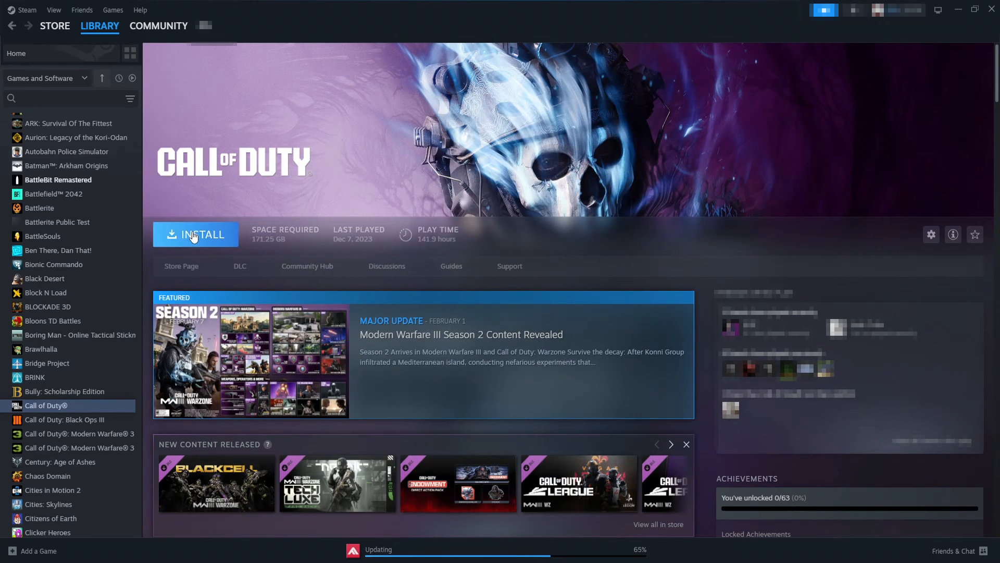
{"action": "left_click", "coordinate": [195, 234]}
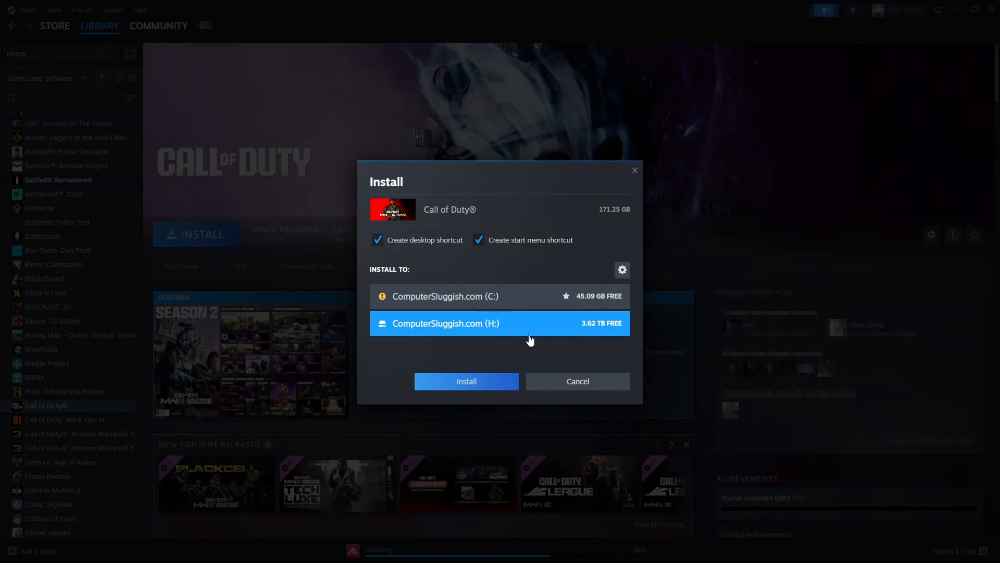